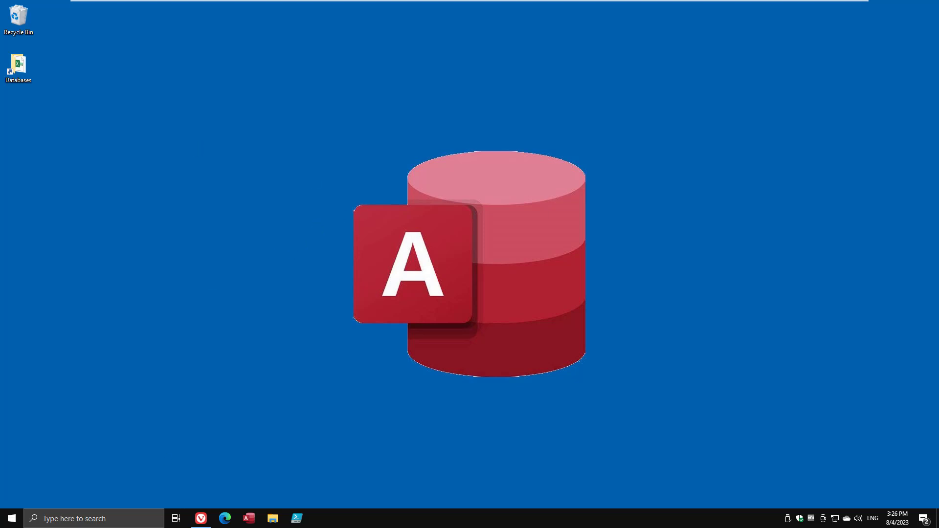
# Bring up the devhut Microsoft Access YouTube Resources article and scroll to its resource links
pyautogui.click(200, 519)
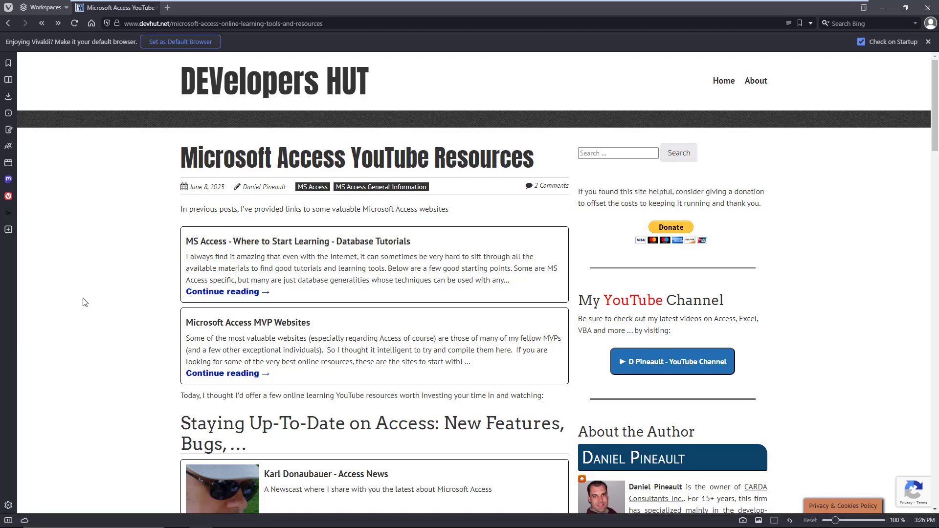
pyautogui.moveTo(135, 305)
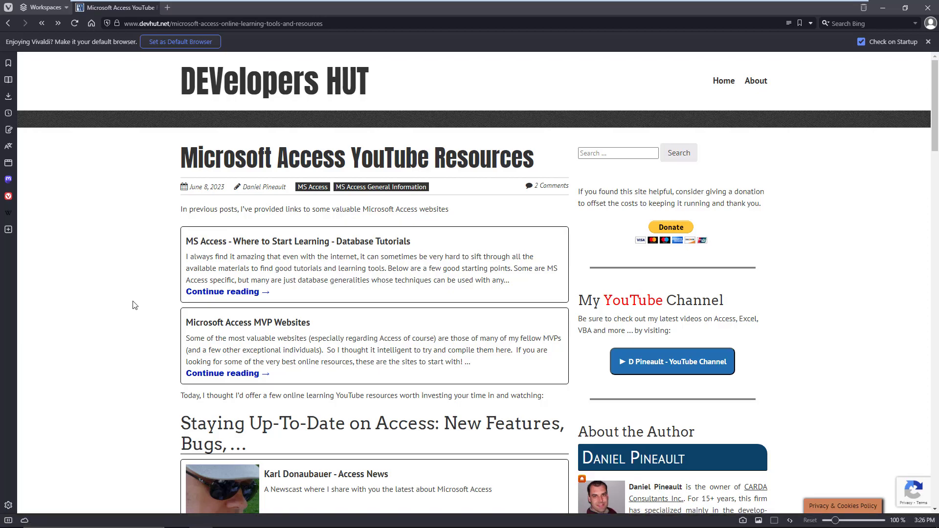
pyautogui.scroll(-3)
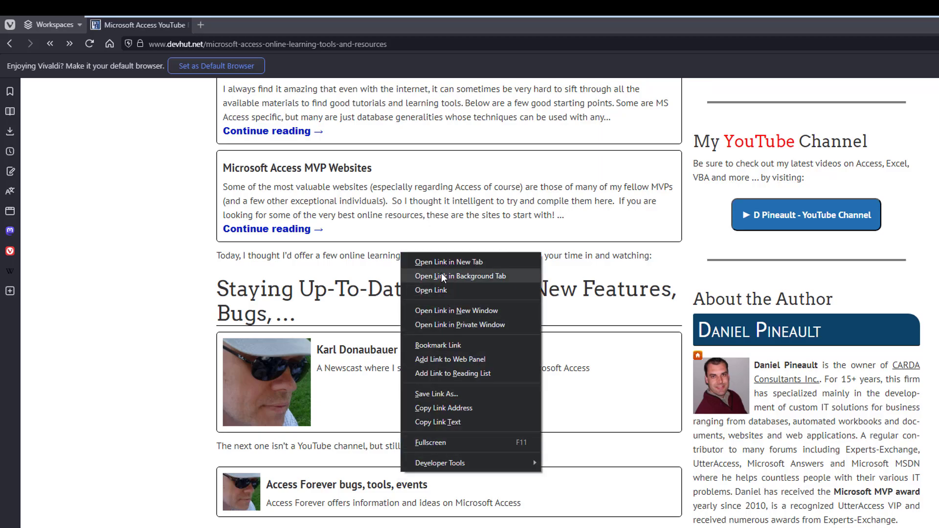
# Open accessforever.org in a new tab and scroll through its posts on Access bugs and findings
pyautogui.click(448, 262)
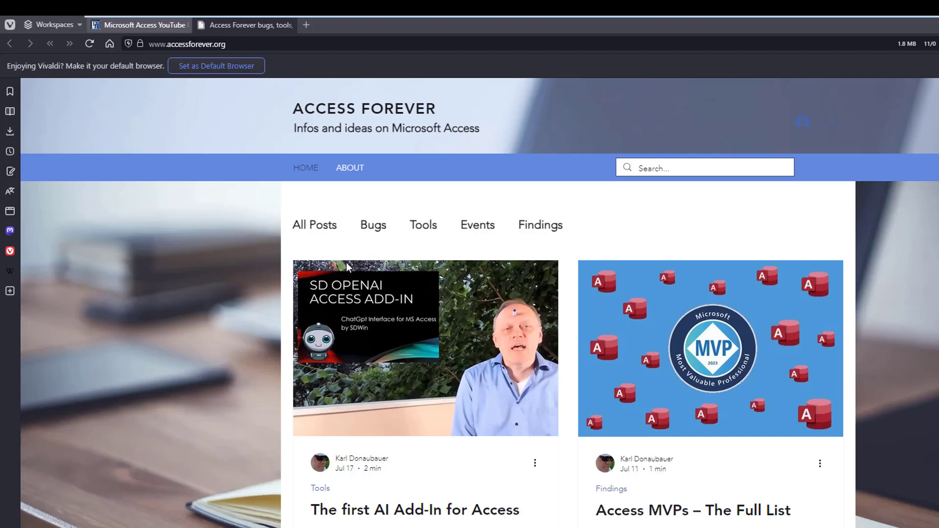
pyautogui.scroll(-3)
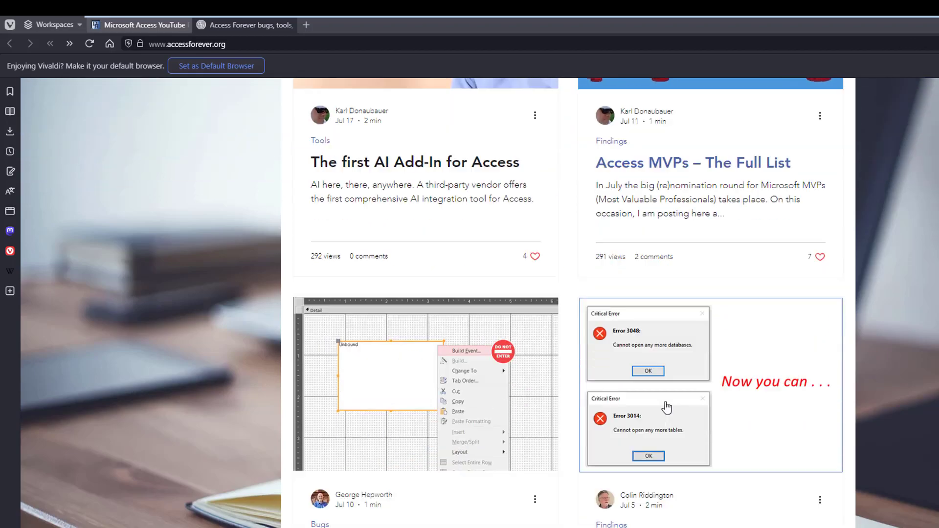
pyautogui.scroll(-3)
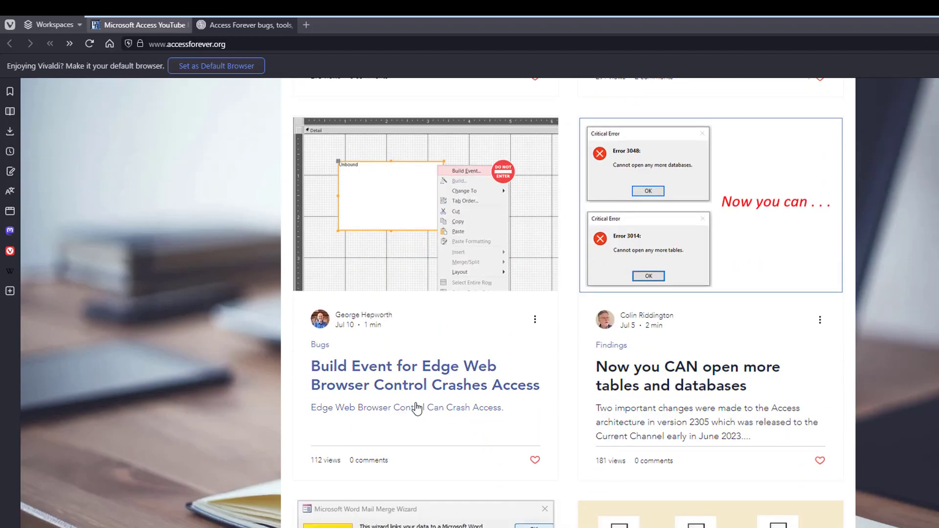
pyautogui.moveTo(516, 403)
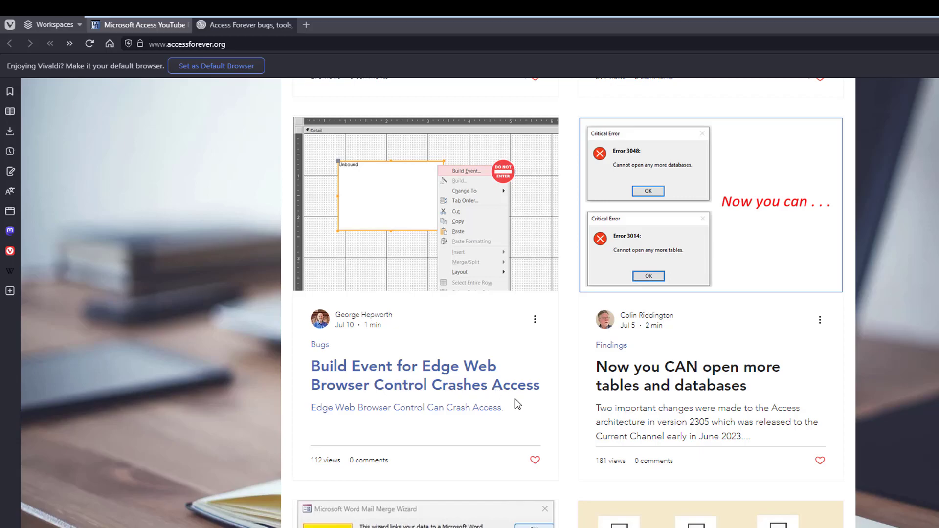
pyautogui.scroll(-3)
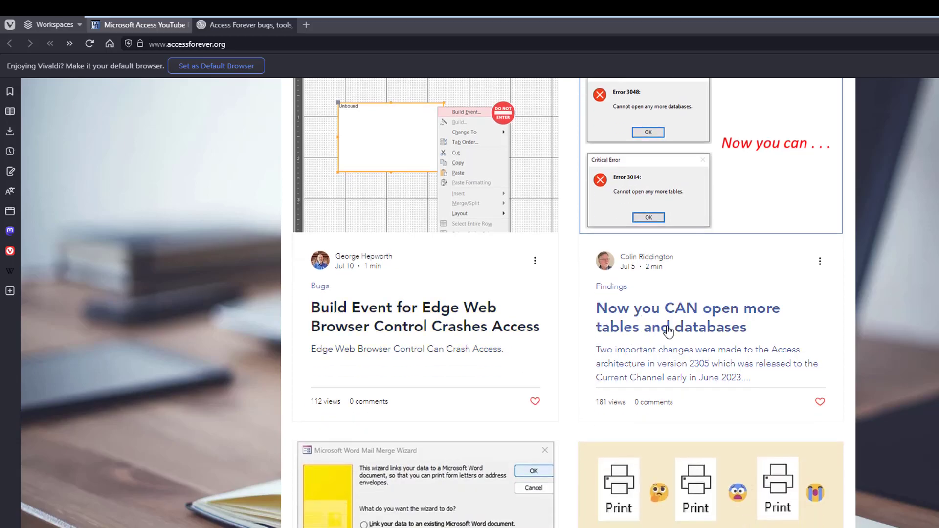
pyautogui.scroll(-3)
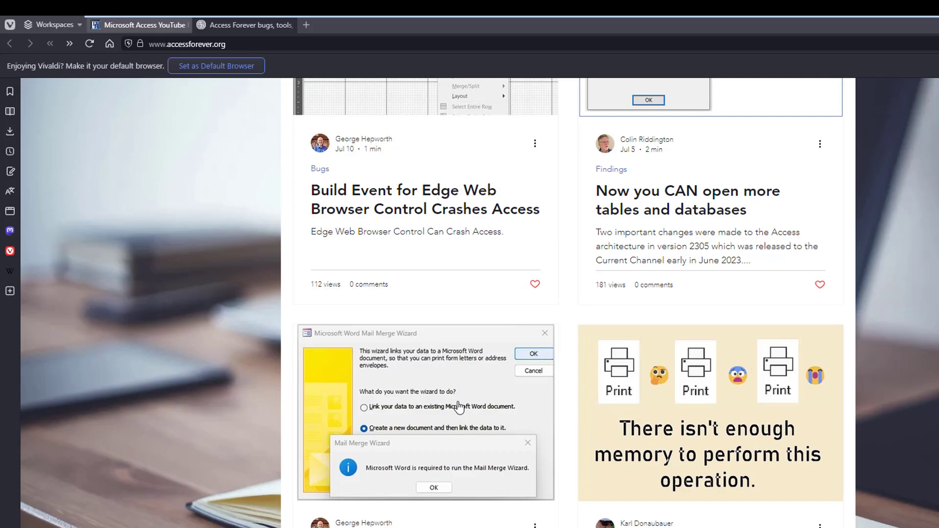
pyautogui.moveTo(484, 419)
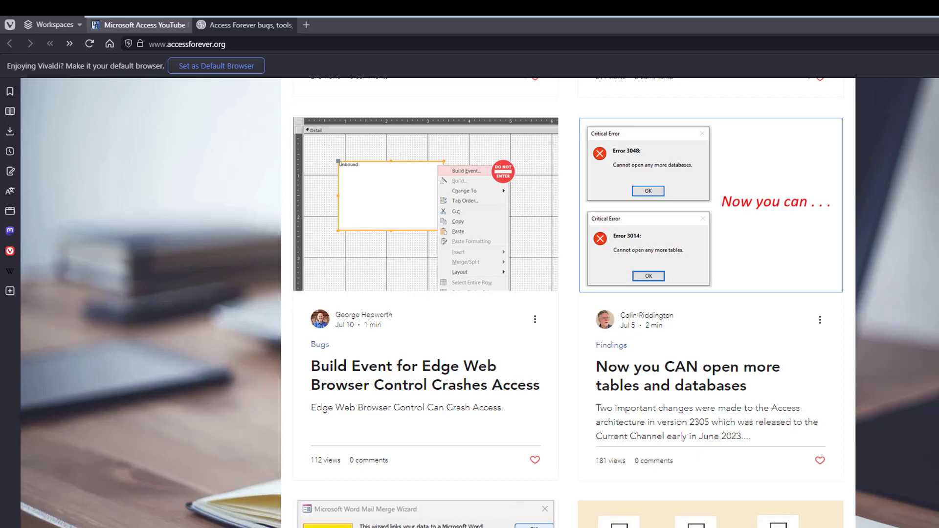
pyautogui.moveTo(276, 86)
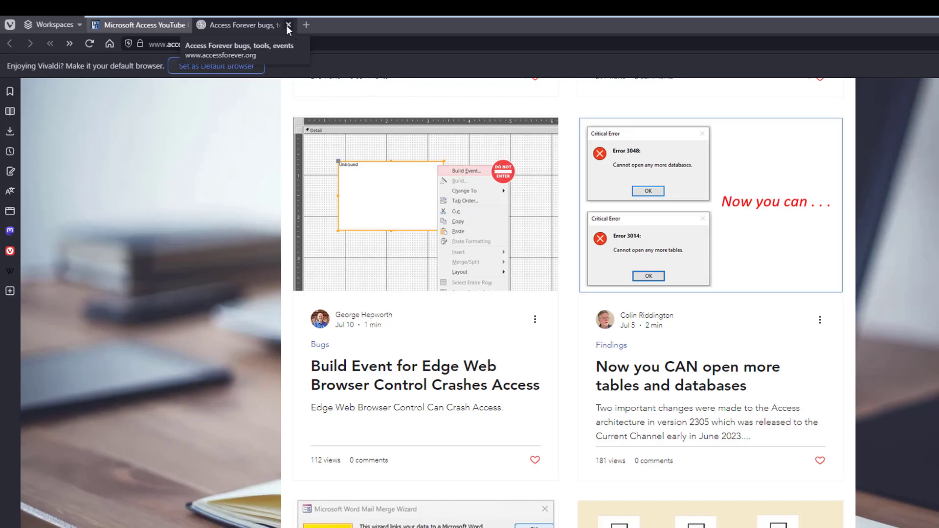
# Close the Access Forever tab and open AccessUserGroups.org from the For Learning How-To section
pyautogui.click(290, 24)
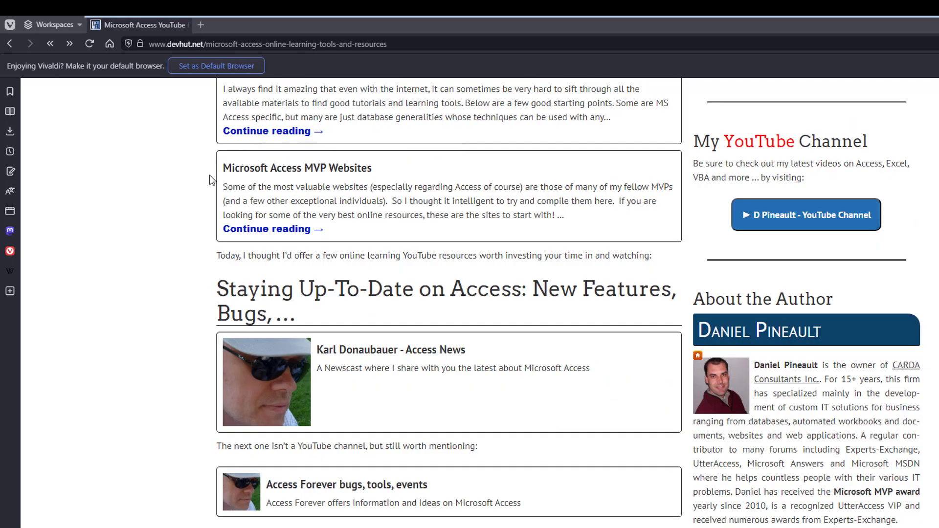
pyautogui.scroll(-3)
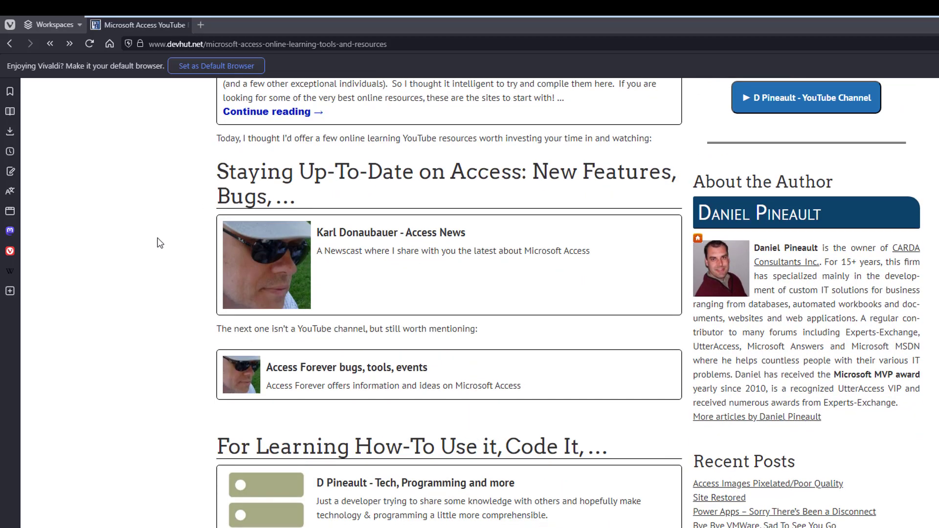
pyautogui.scroll(-3)
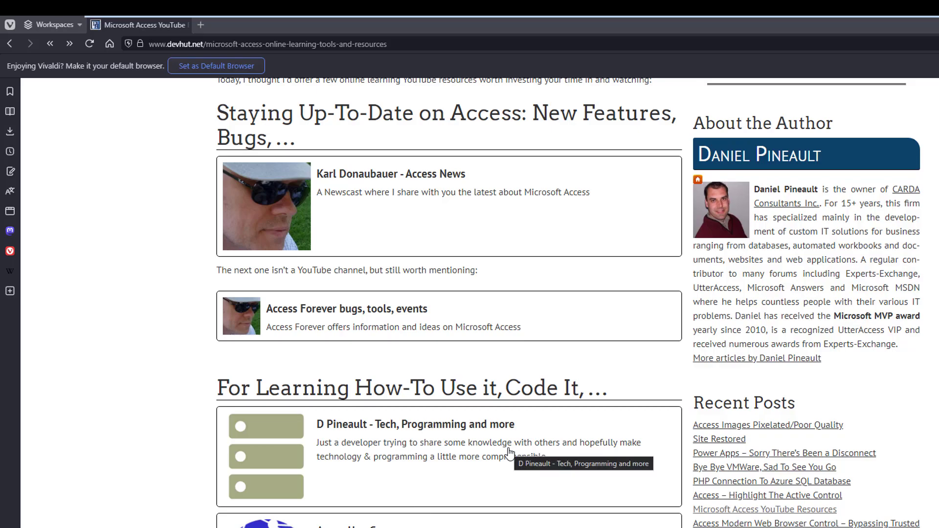
pyautogui.moveTo(494, 422)
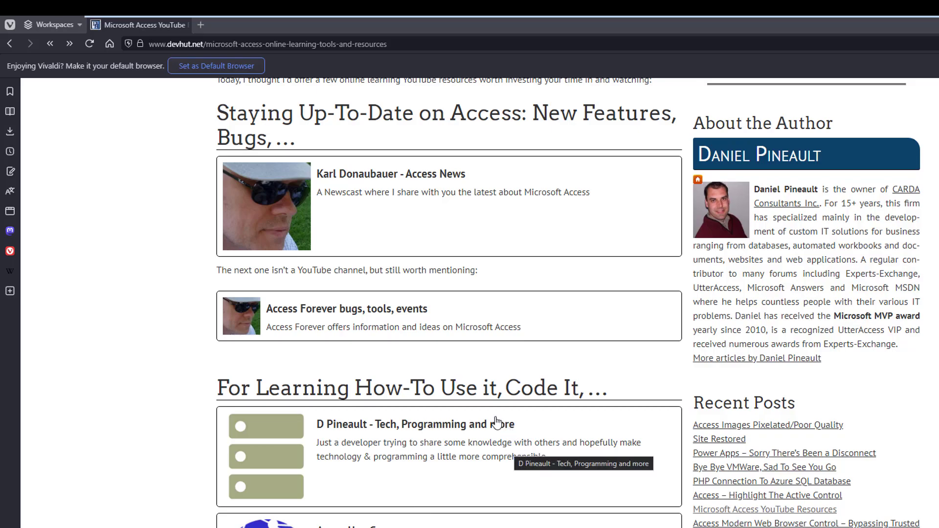
pyautogui.scroll(-3)
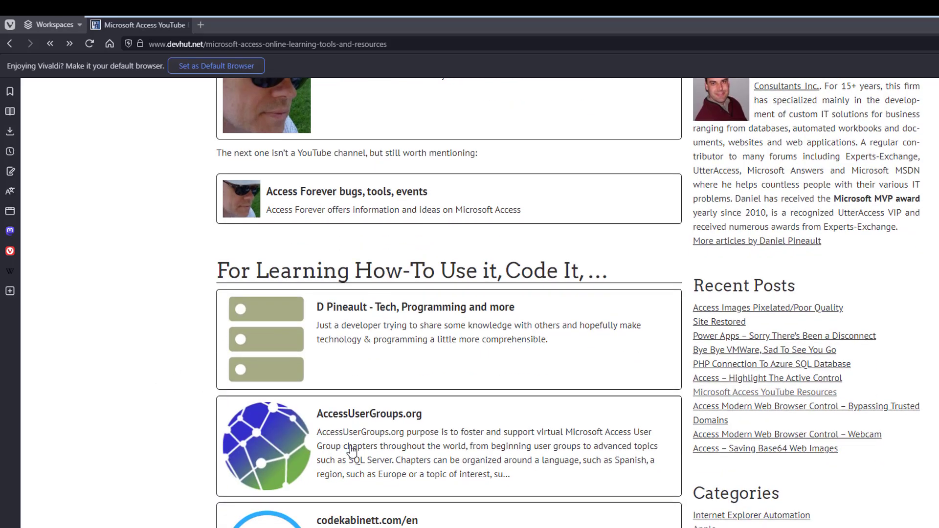
pyautogui.click(368, 414)
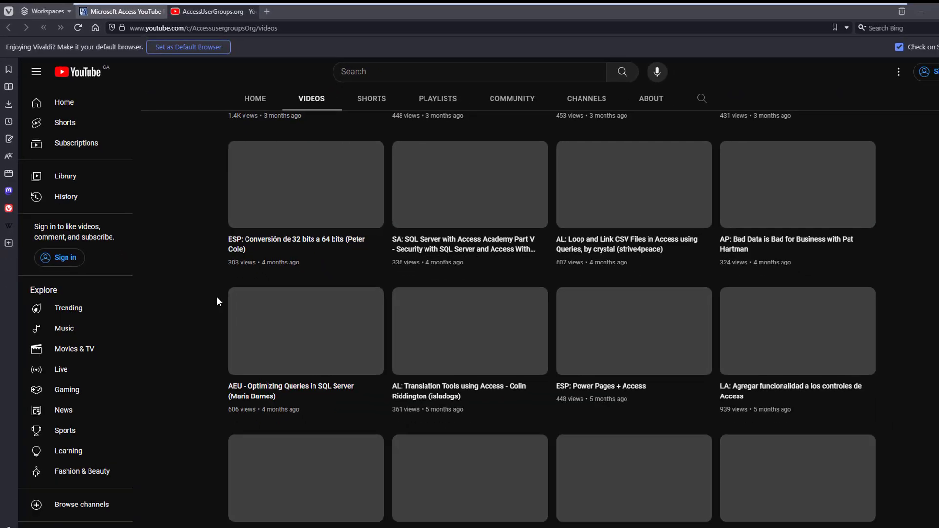
pyautogui.scroll(-3)
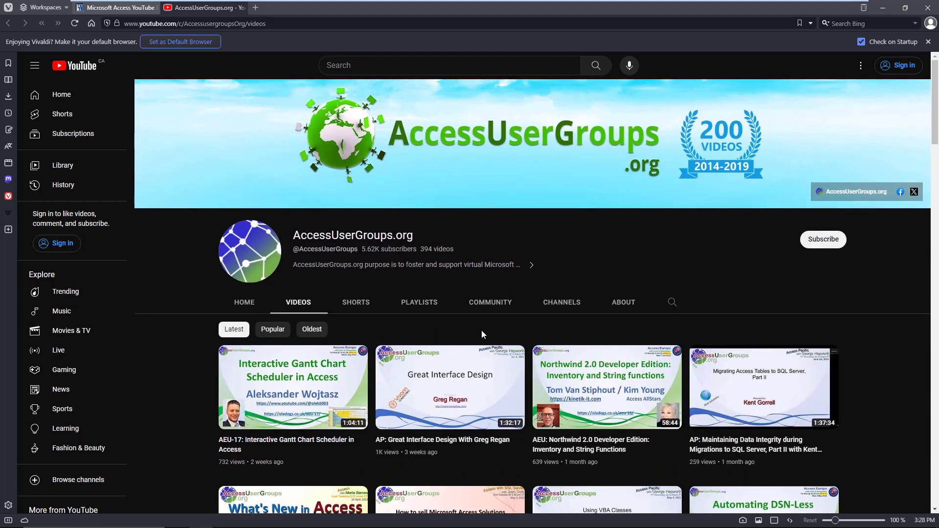
pyautogui.moveTo(491, 317)
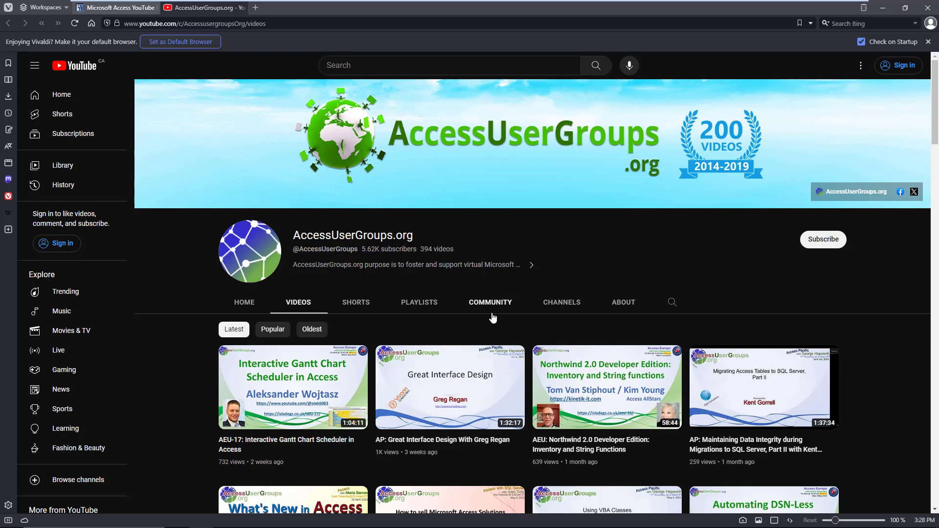
pyautogui.moveTo(495, 329)
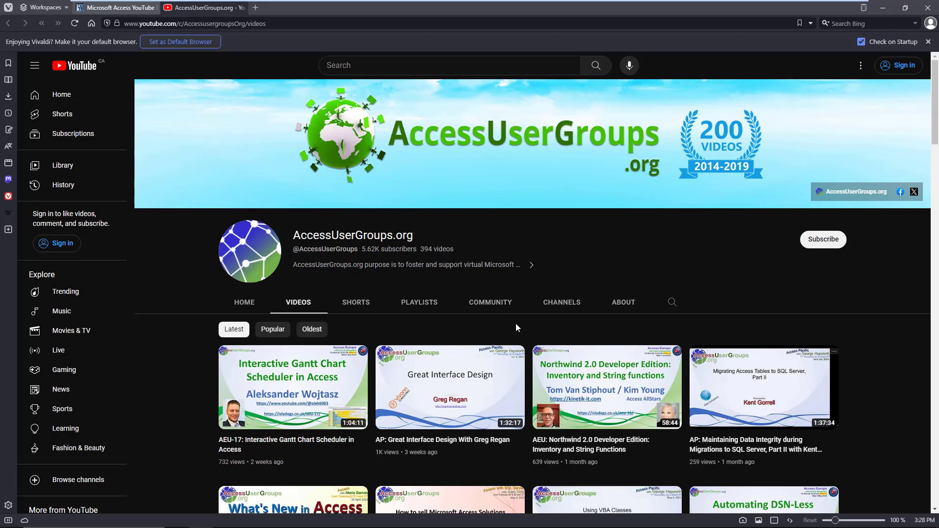
pyautogui.moveTo(673, 292)
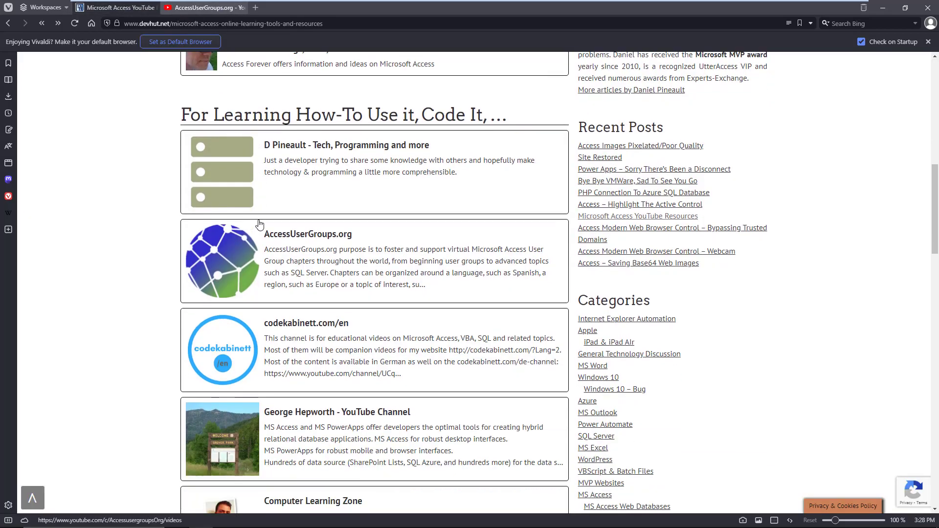
# Scroll the devhut article down to the codekabinett.com/en entry
pyautogui.scroll(-3)
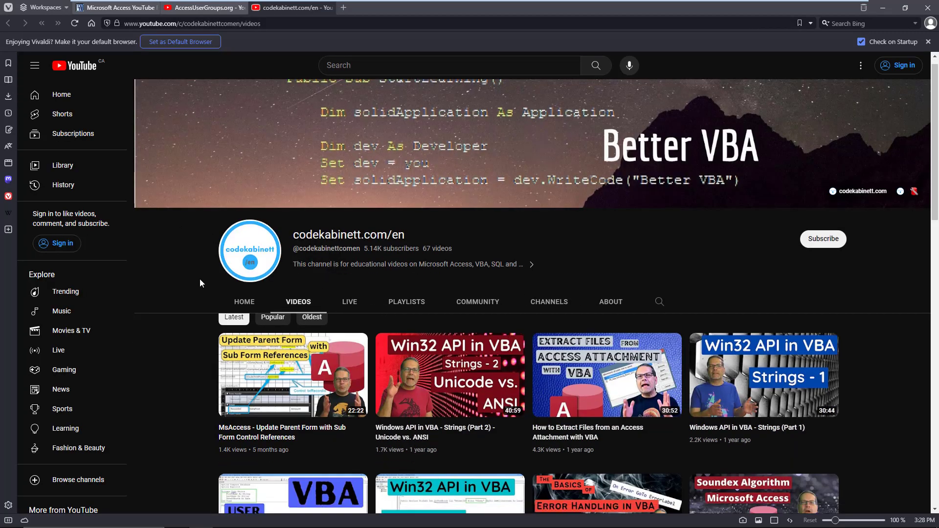
# Scroll the codekabinett.com/en uploads, then switch back to the devhut article tab
pyautogui.scroll(-3)
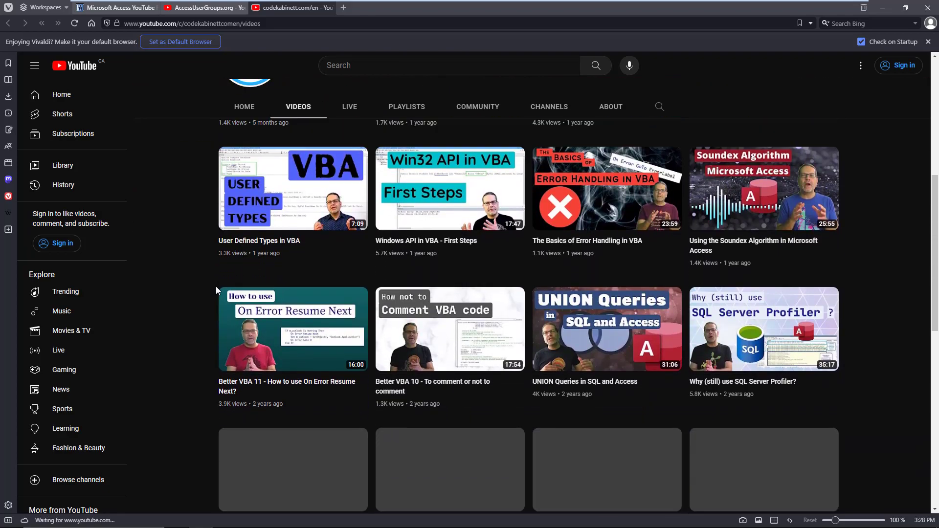
pyautogui.scroll(-3)
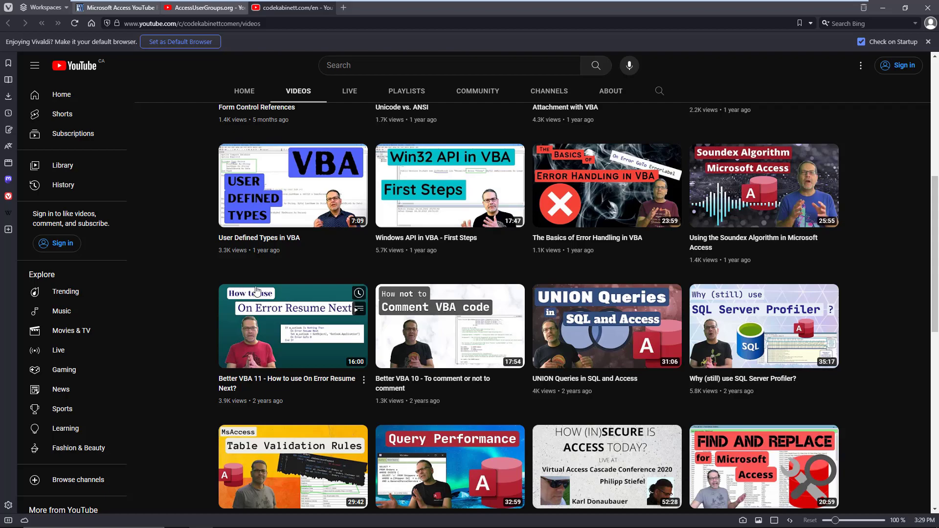
pyautogui.moveTo(197, 165)
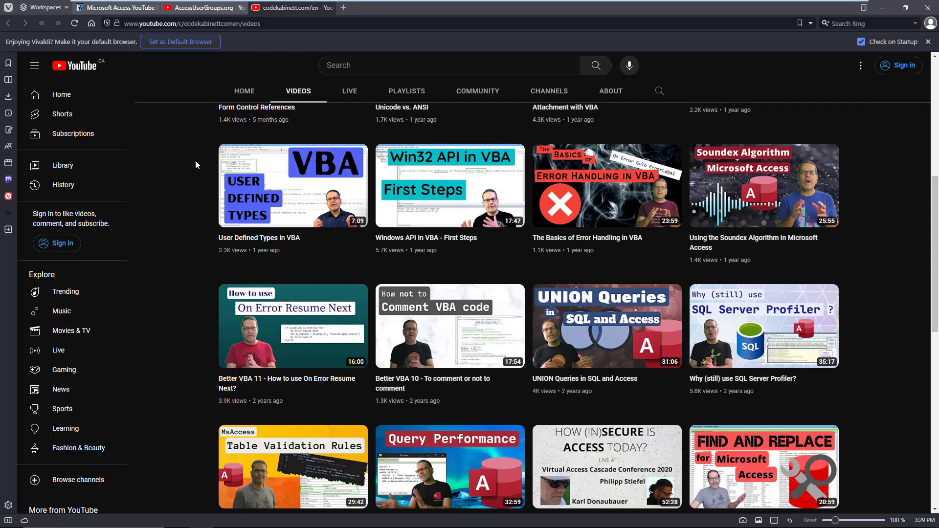
pyautogui.click(113, 7)
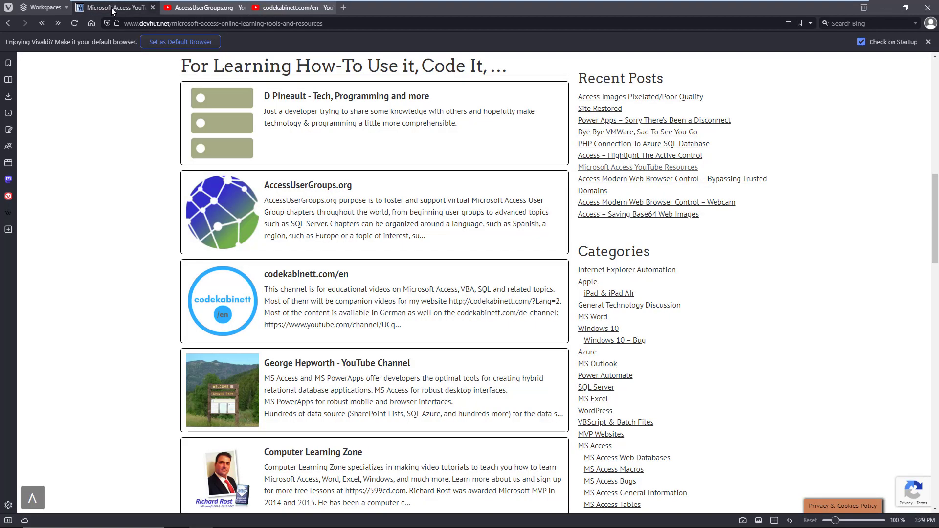
pyautogui.rightClick(337, 216)
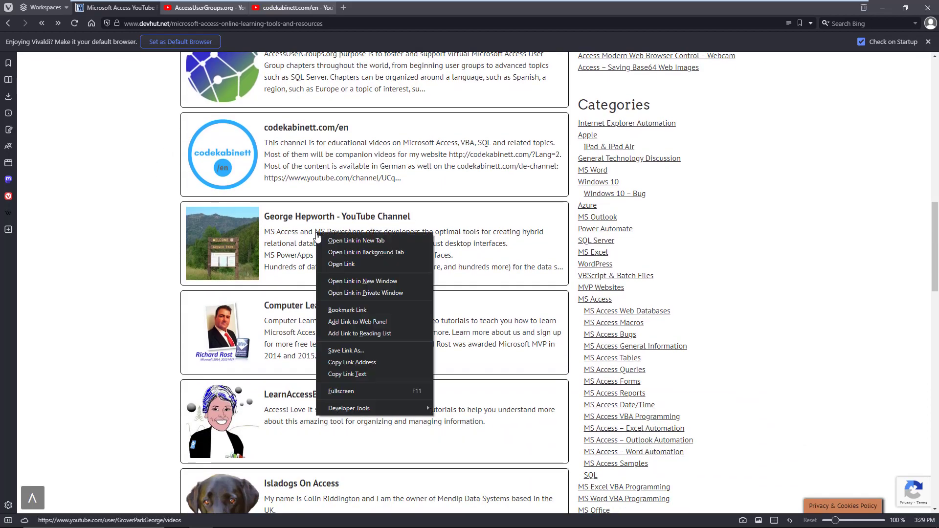
pyautogui.click(356, 241)
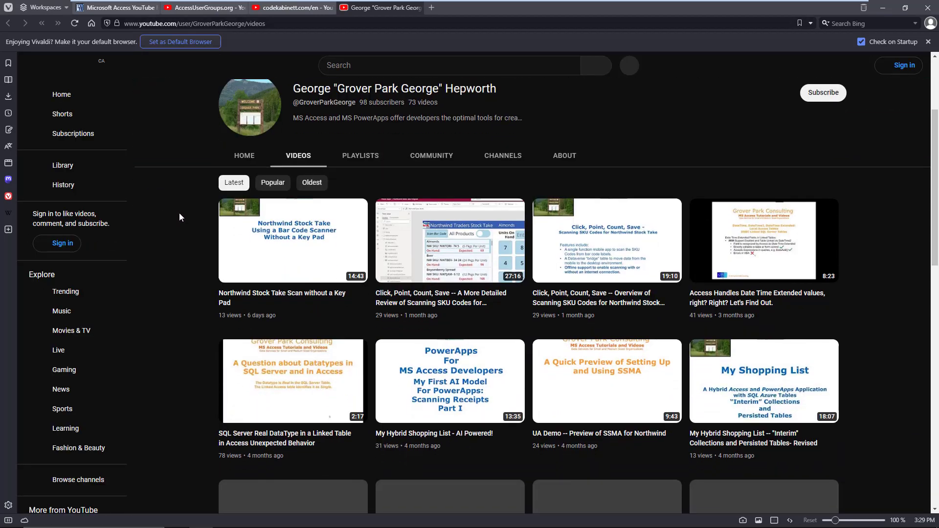
pyautogui.scroll(-3)
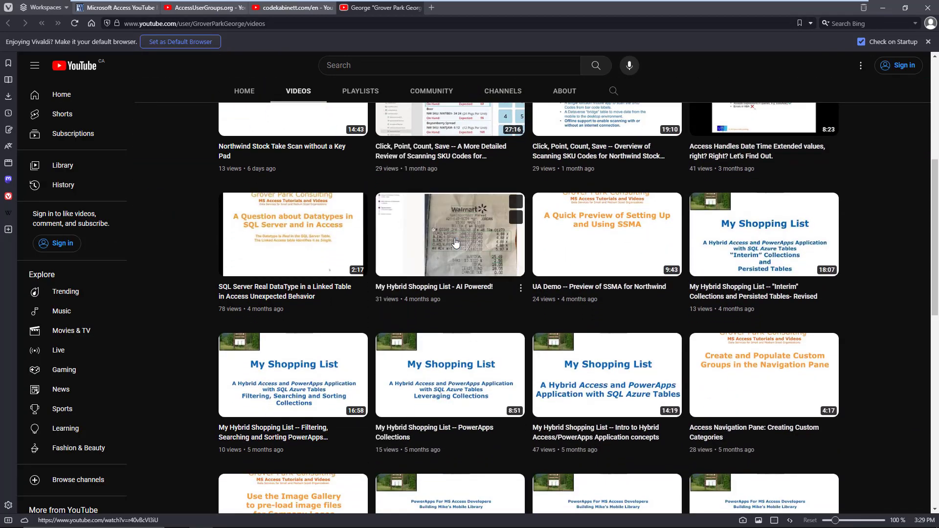
pyautogui.moveTo(449, 234)
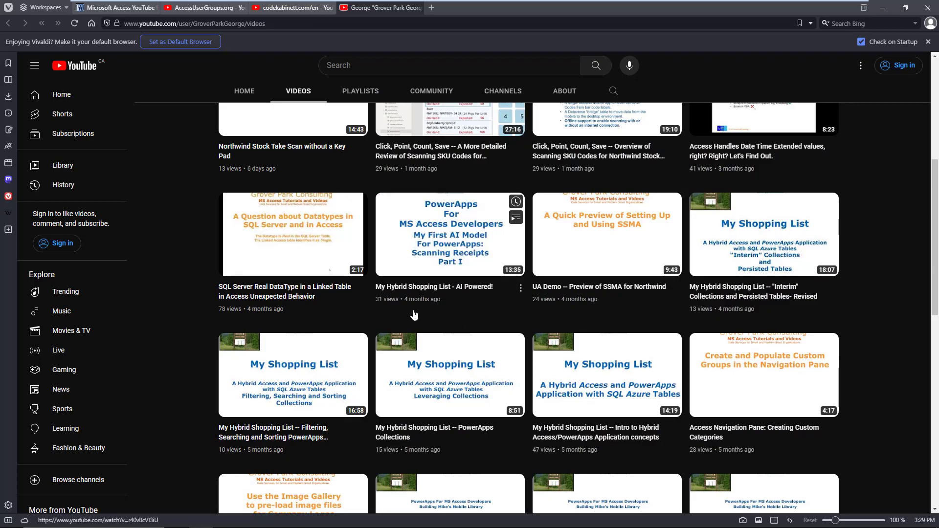
pyautogui.scroll(-3)
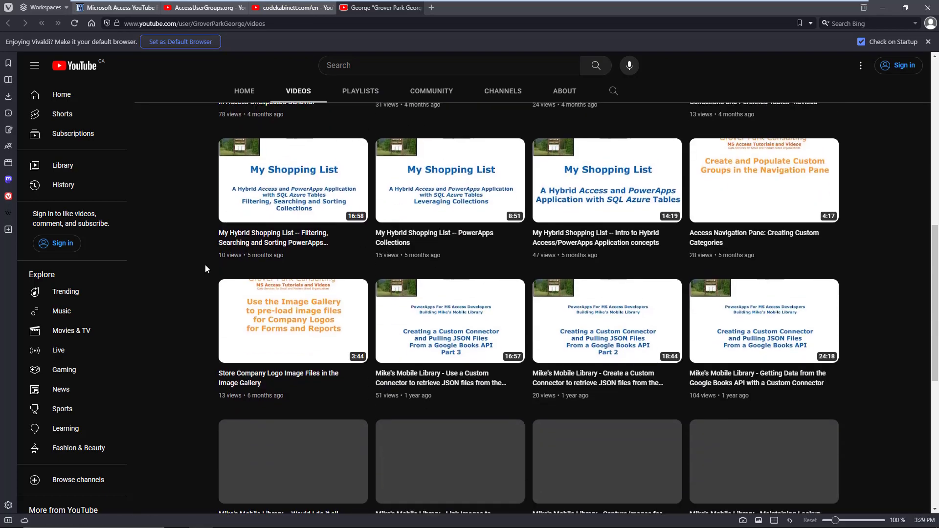
pyautogui.scroll(-3)
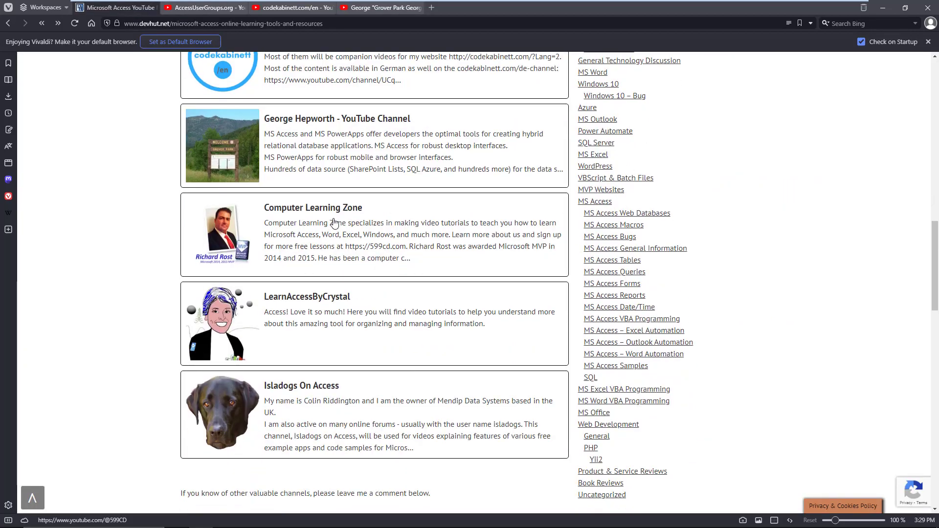
# Open Computer Learning Zone in a new tab and scroll through its full Videos list
pyautogui.rightClick(333, 223)
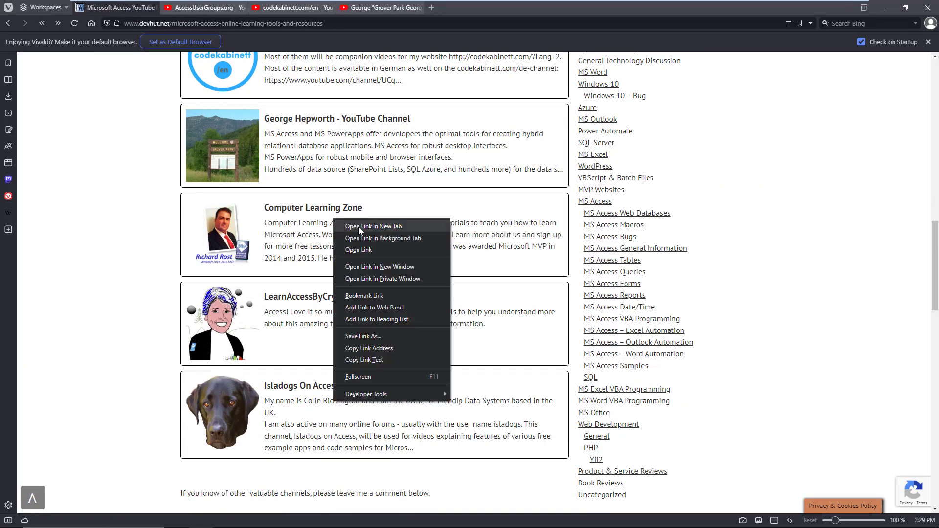
pyautogui.click(374, 226)
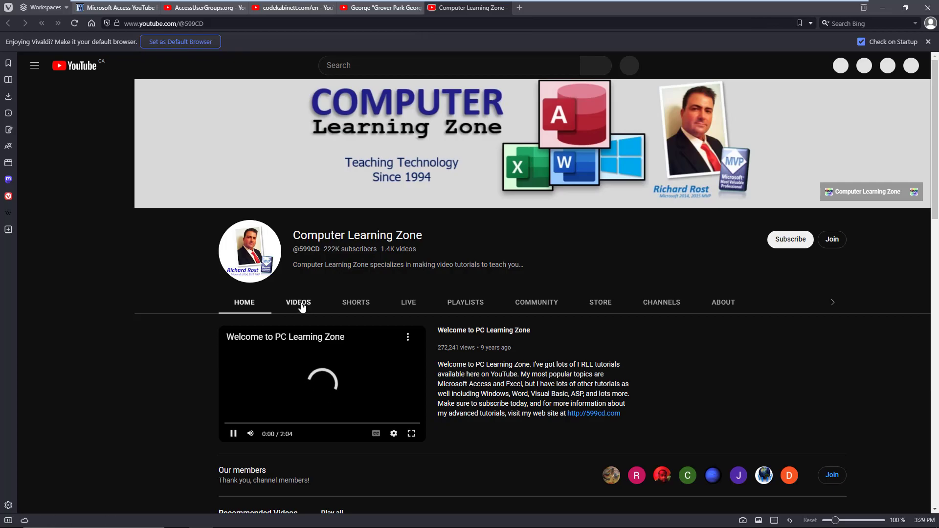
pyautogui.click(298, 302)
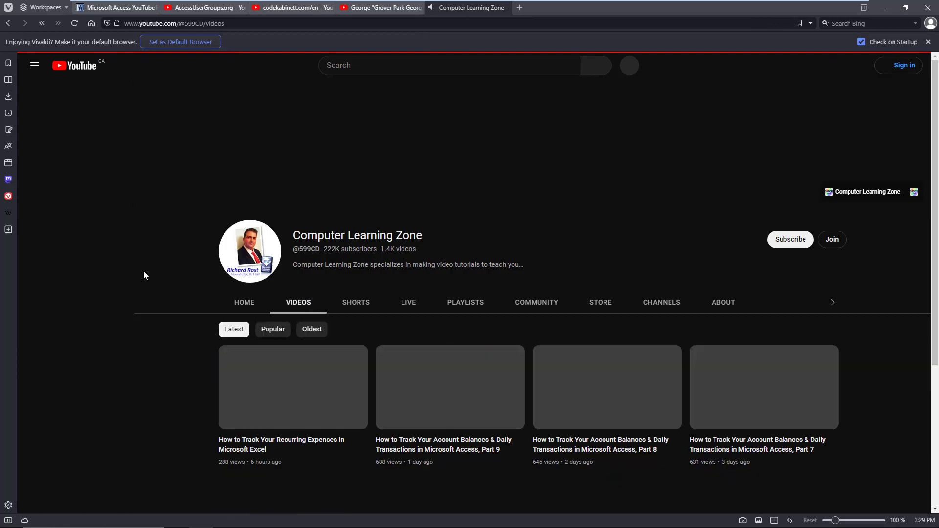
pyautogui.scroll(-3)
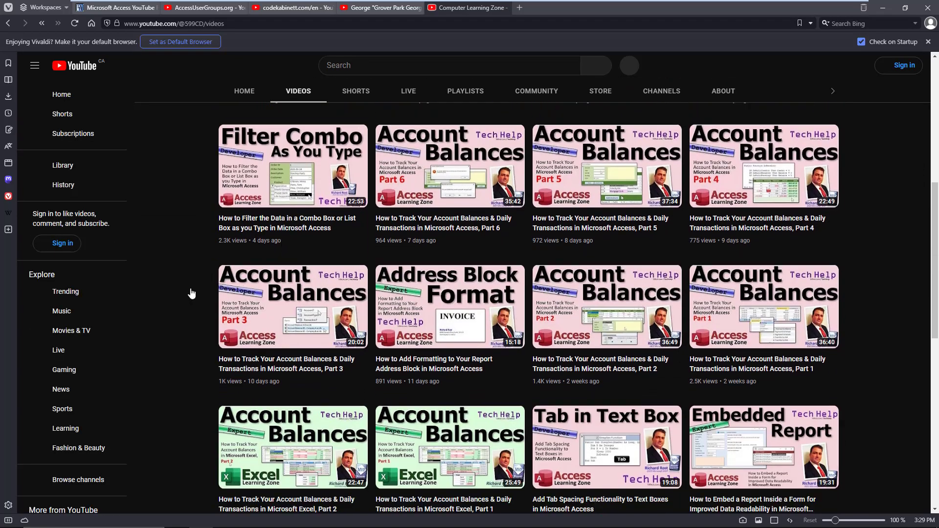
pyautogui.scroll(-3)
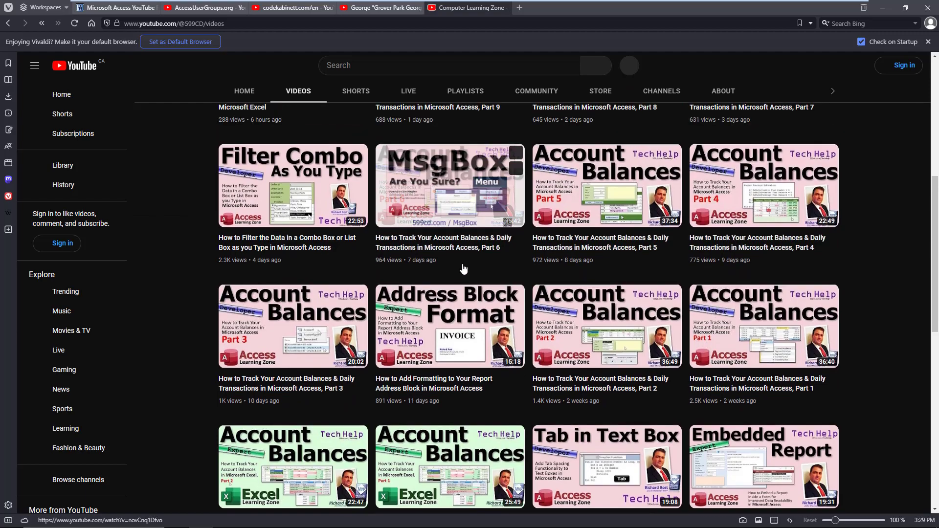
pyautogui.scroll(-3)
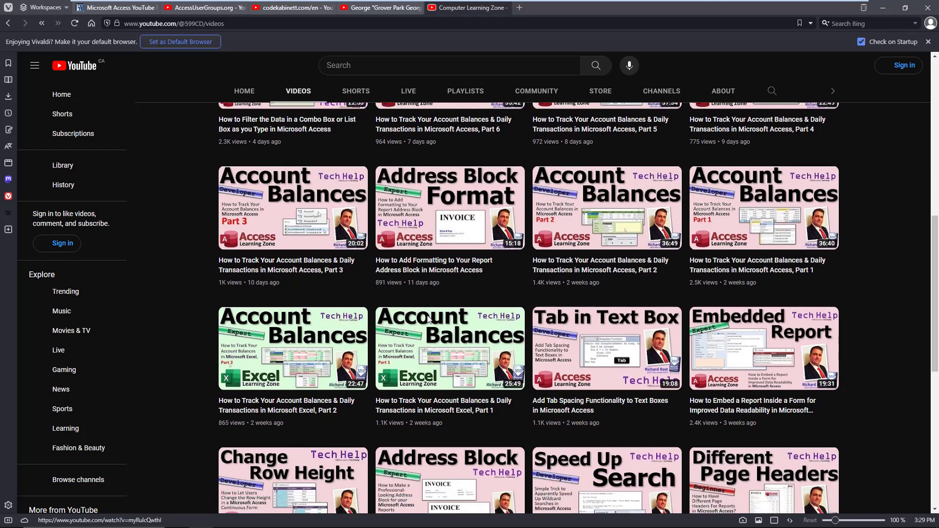
pyautogui.scroll(-3)
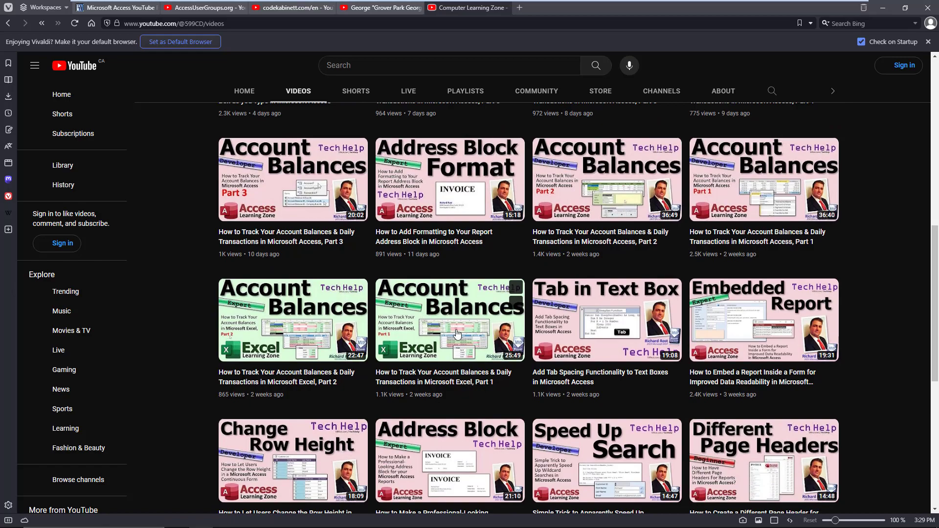
pyautogui.scroll(-3)
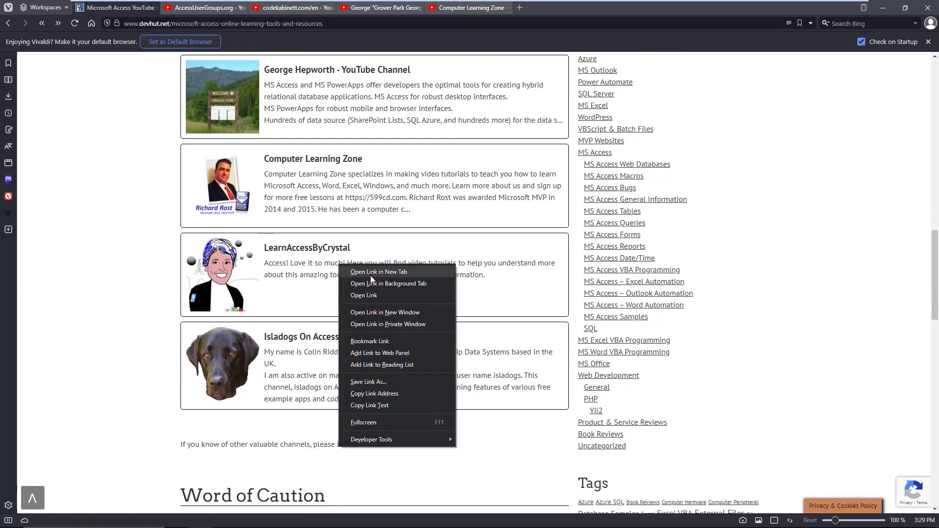
# Open LearnAccessByCrystal in a new tab and scroll through its Videos list
pyautogui.click(379, 271)
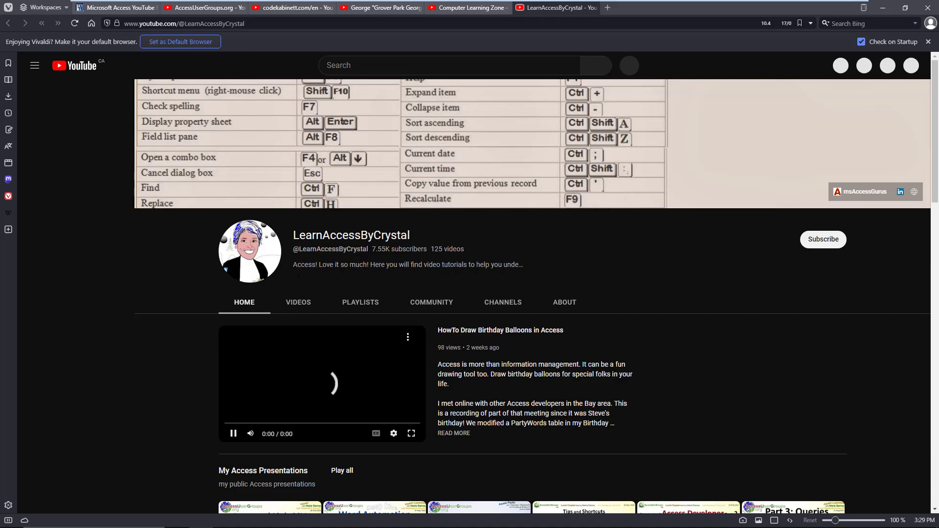
pyautogui.click(297, 303)
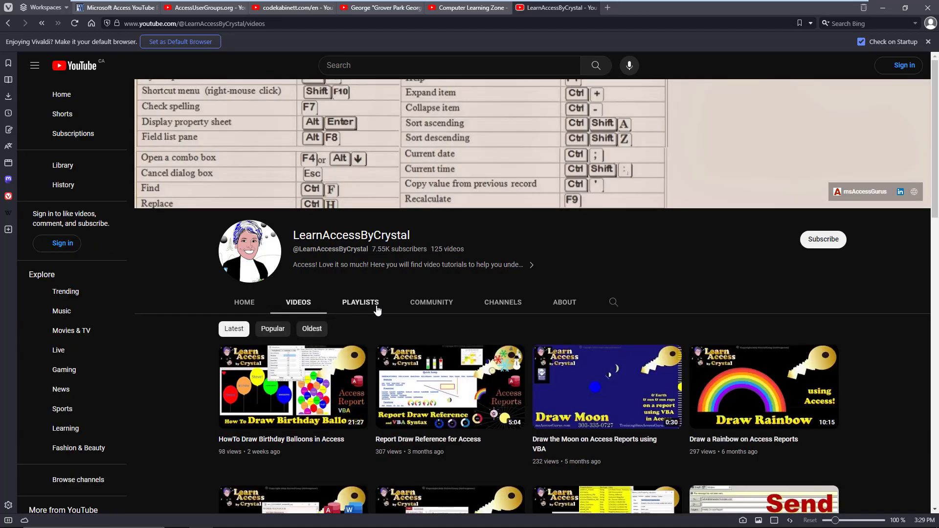
pyautogui.scroll(-3)
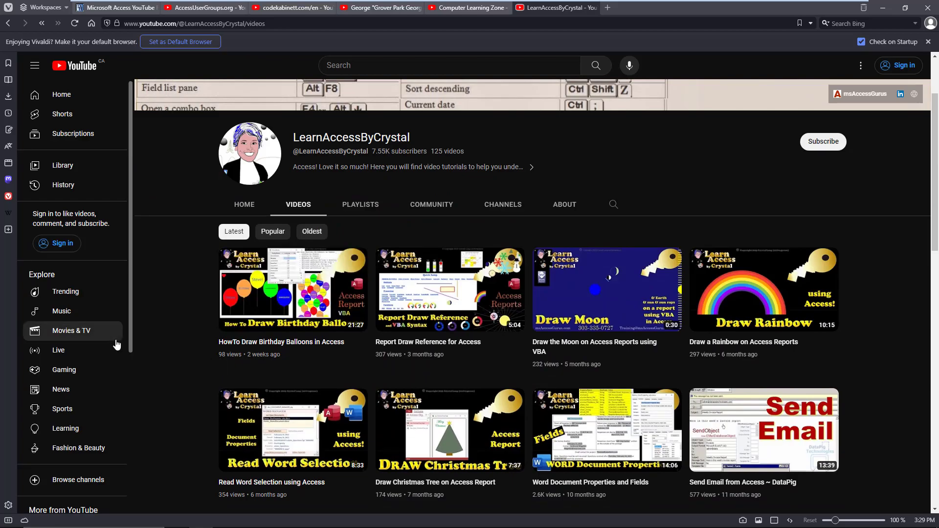
pyautogui.scroll(-3)
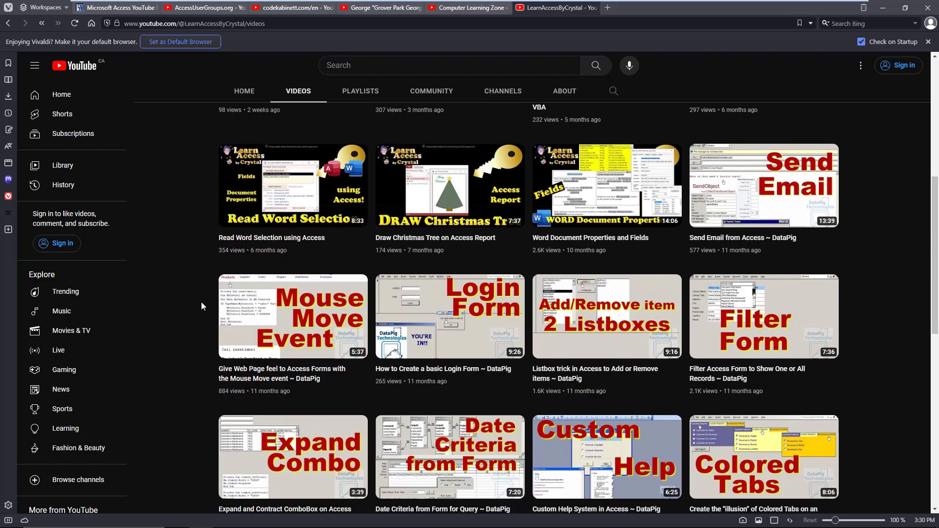
pyautogui.scroll(-3)
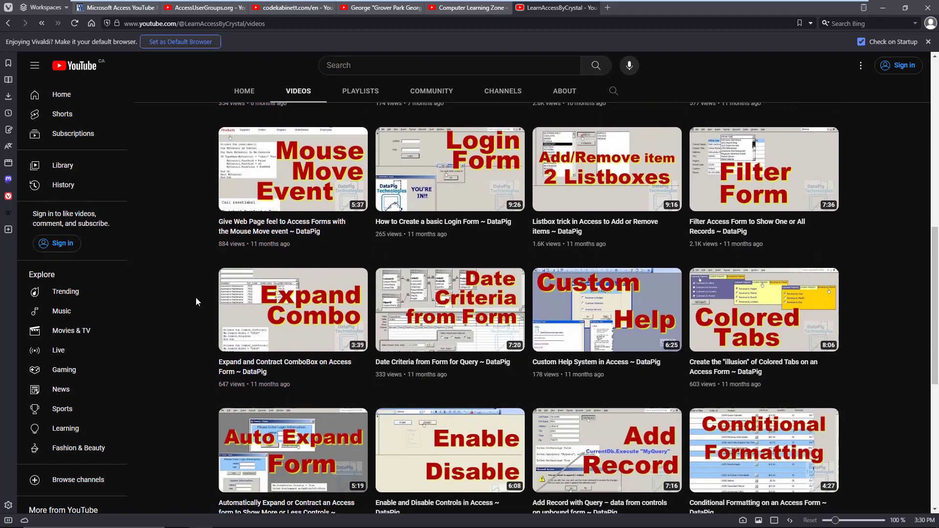
pyautogui.scroll(-3)
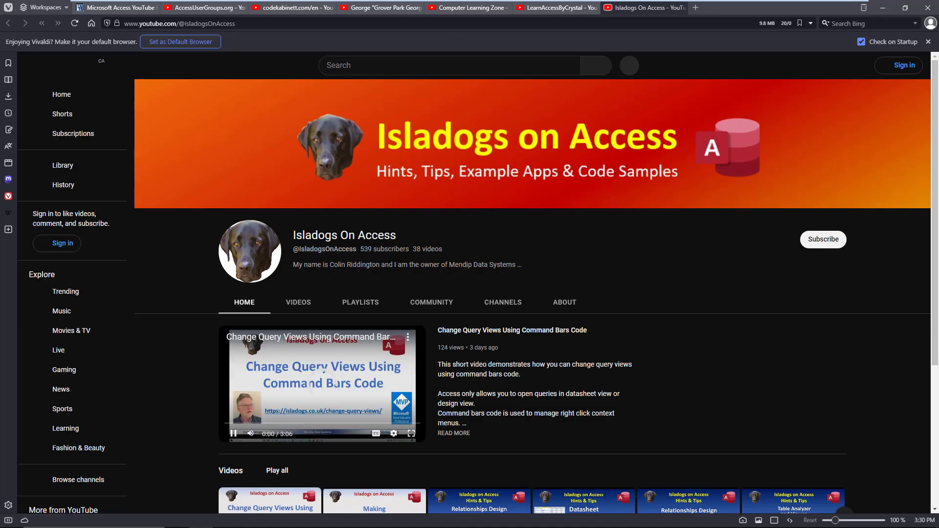
# Browse the Isladogs On Access Videos list, then switch back to the devhut article tab
pyautogui.click(297, 302)
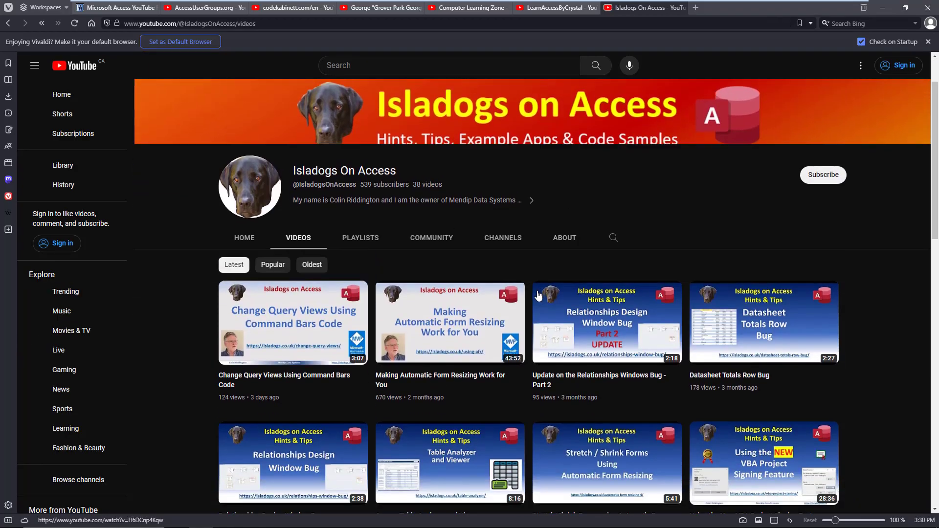
pyautogui.scroll(-3)
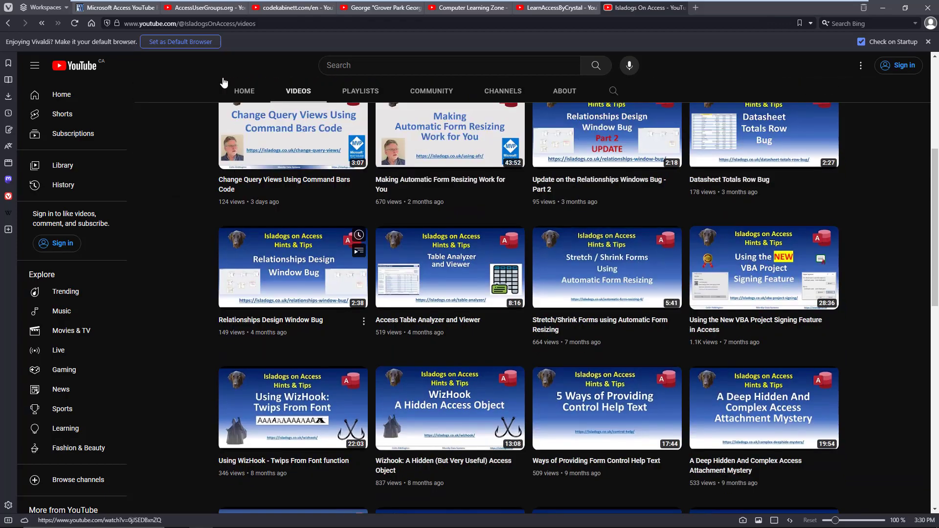
pyautogui.click(113, 7)
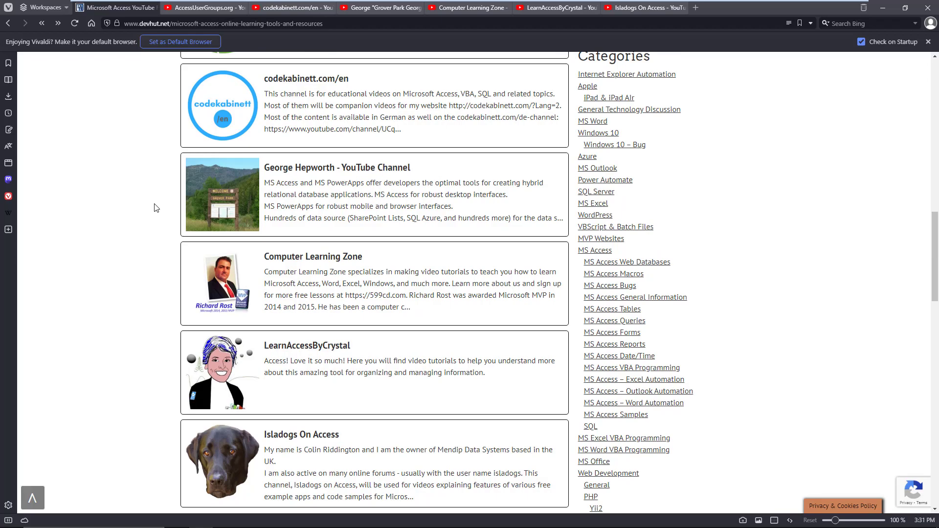
pyautogui.moveTo(167, 235)
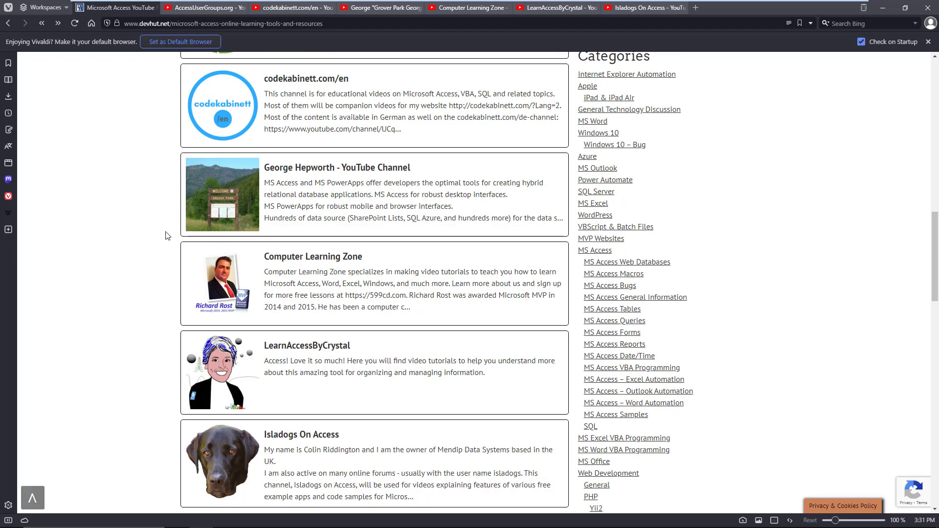
pyautogui.moveTo(137, 245)
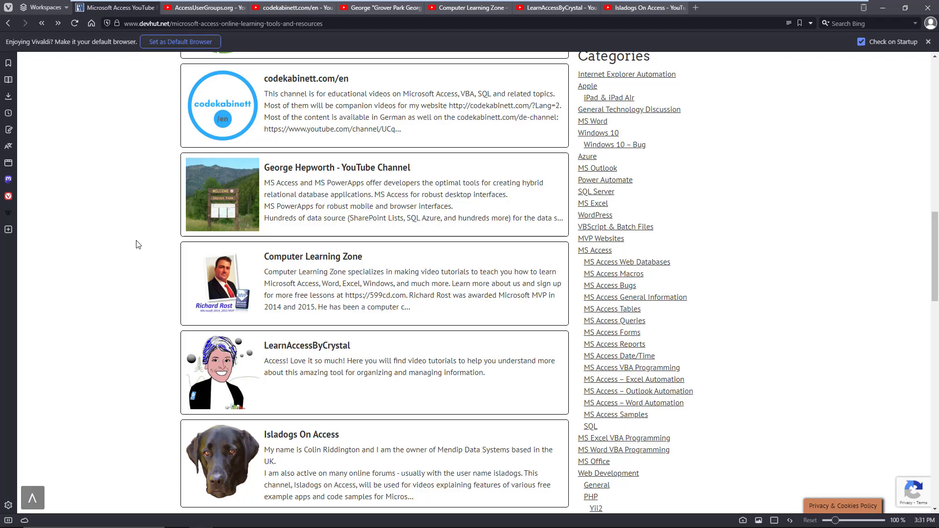
pyautogui.scroll(-3)
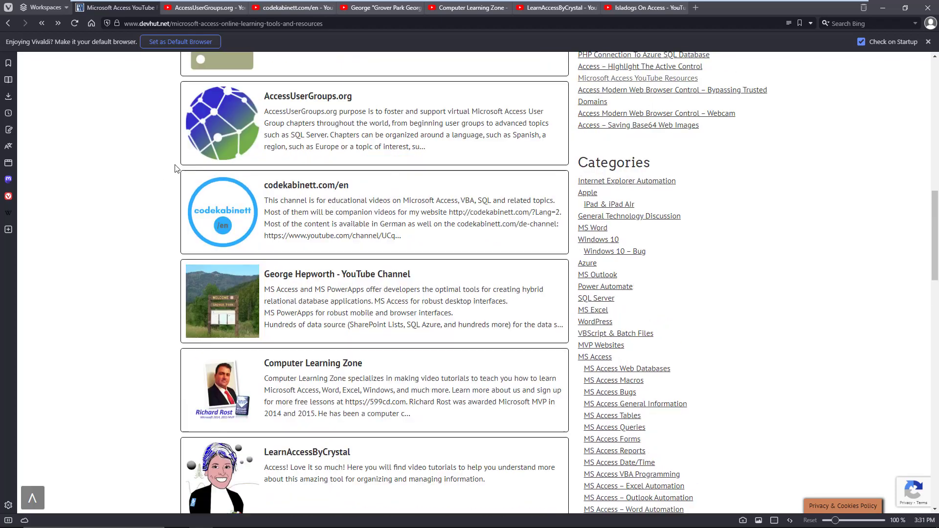
pyautogui.scroll(-3)
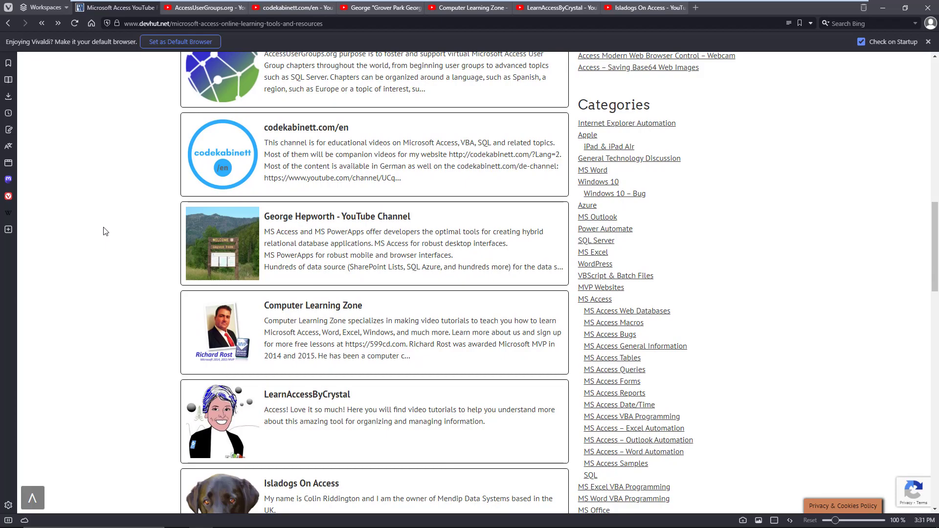
pyautogui.moveTo(118, 250)
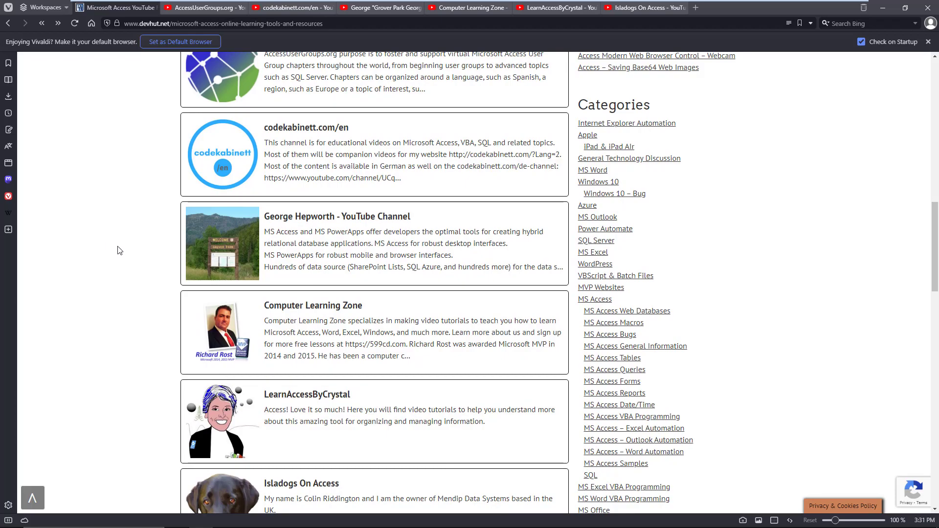